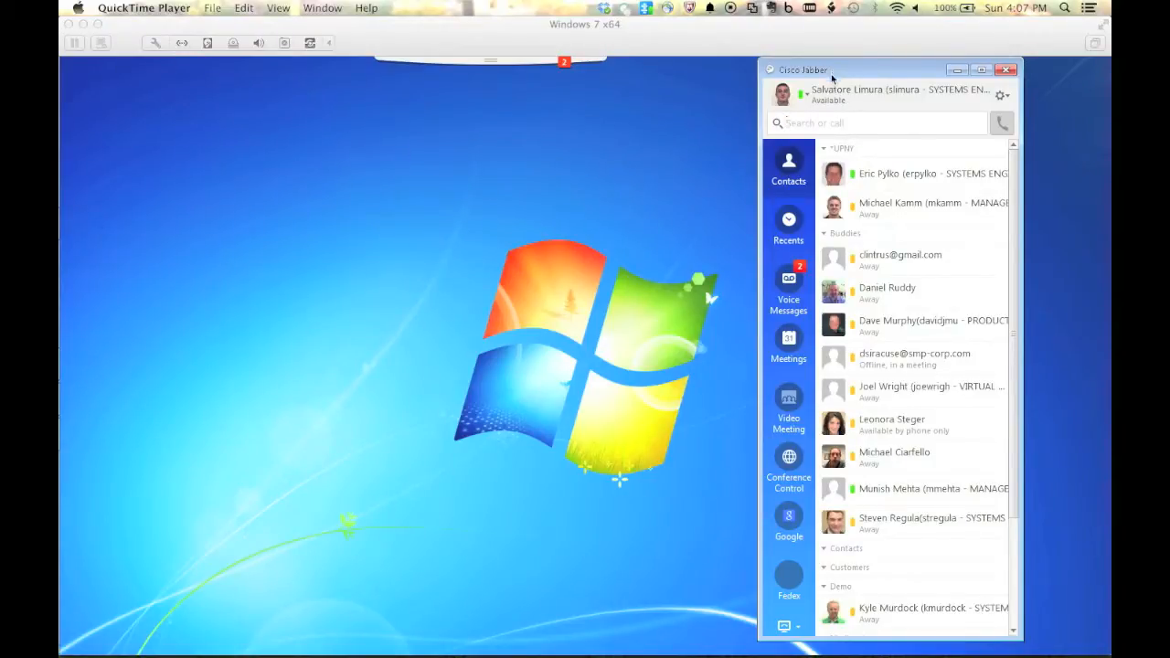
{"action": "mouse_move", "coordinate": [691, 172]}
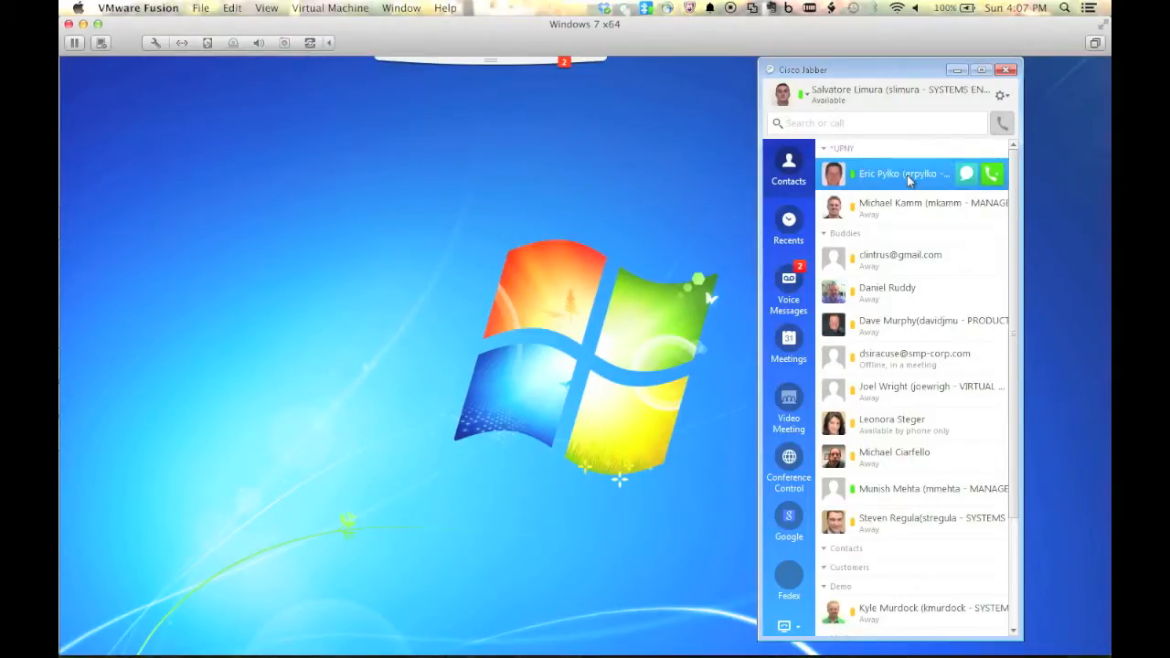
{"action": "left_click", "coordinate": [966, 174]}
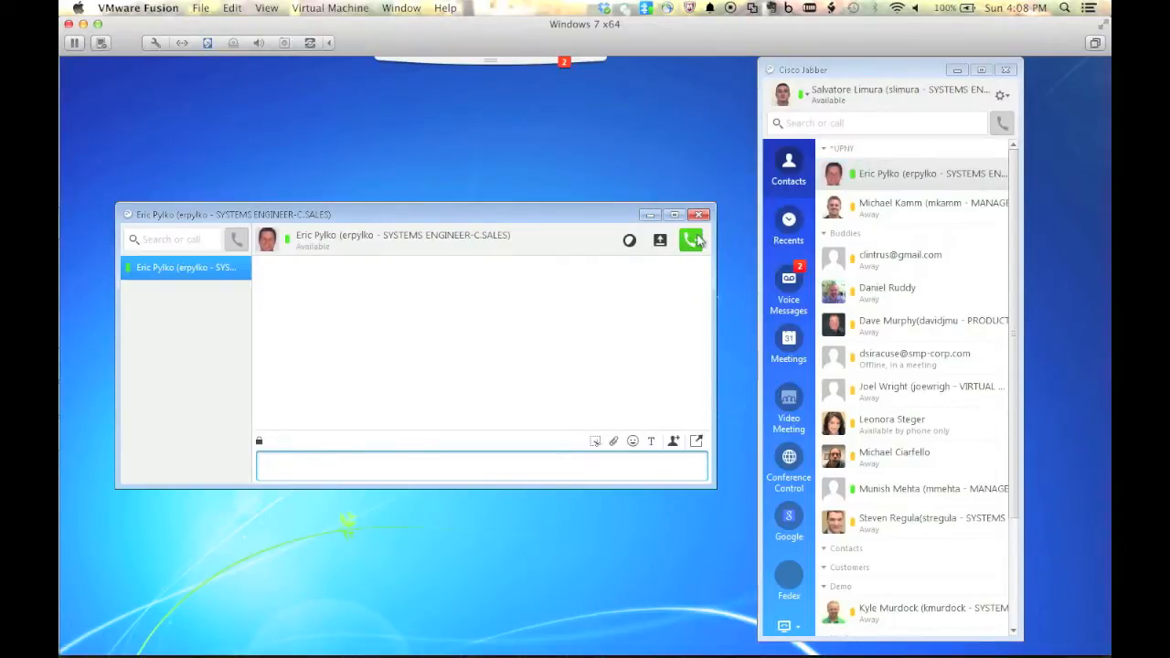
{"action": "left_click", "coordinate": [691, 240]}
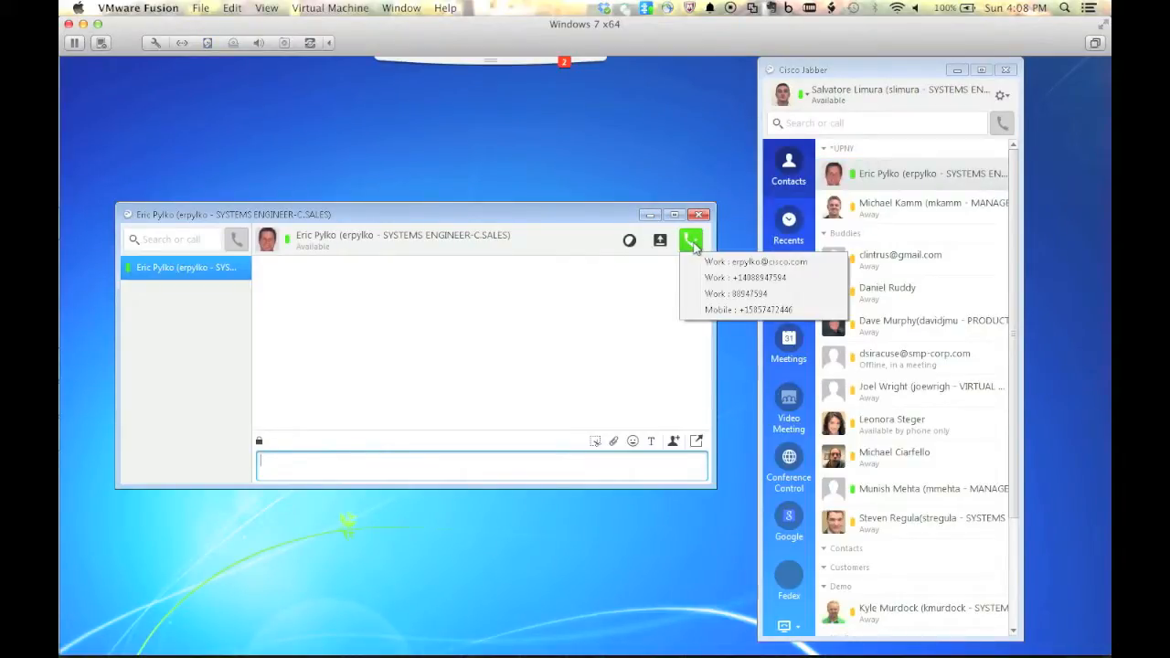
{"action": "mouse_move", "coordinate": [711, 289]}
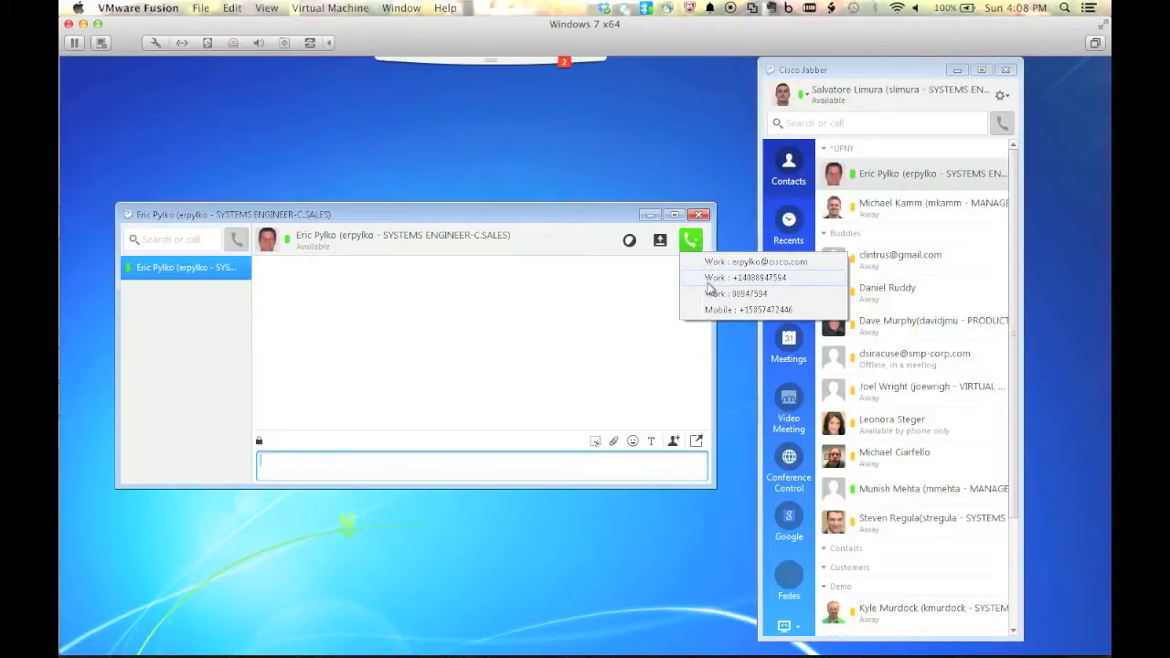
{"action": "mouse_move", "coordinate": [668, 307]}
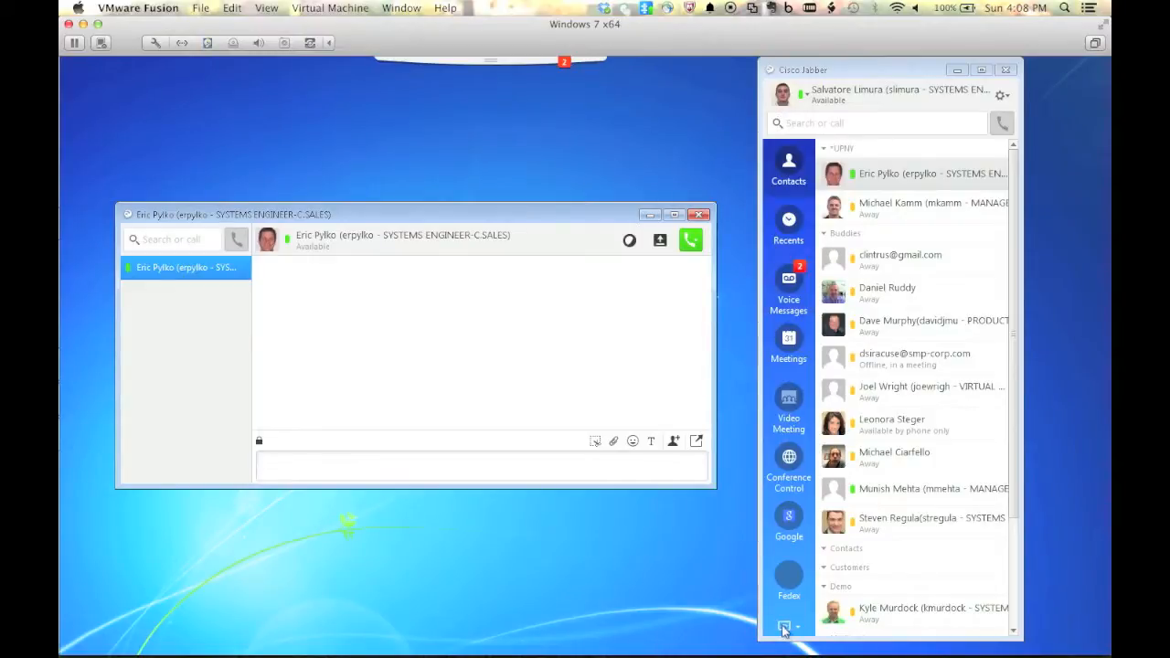
{"action": "left_click", "coordinate": [784, 625]}
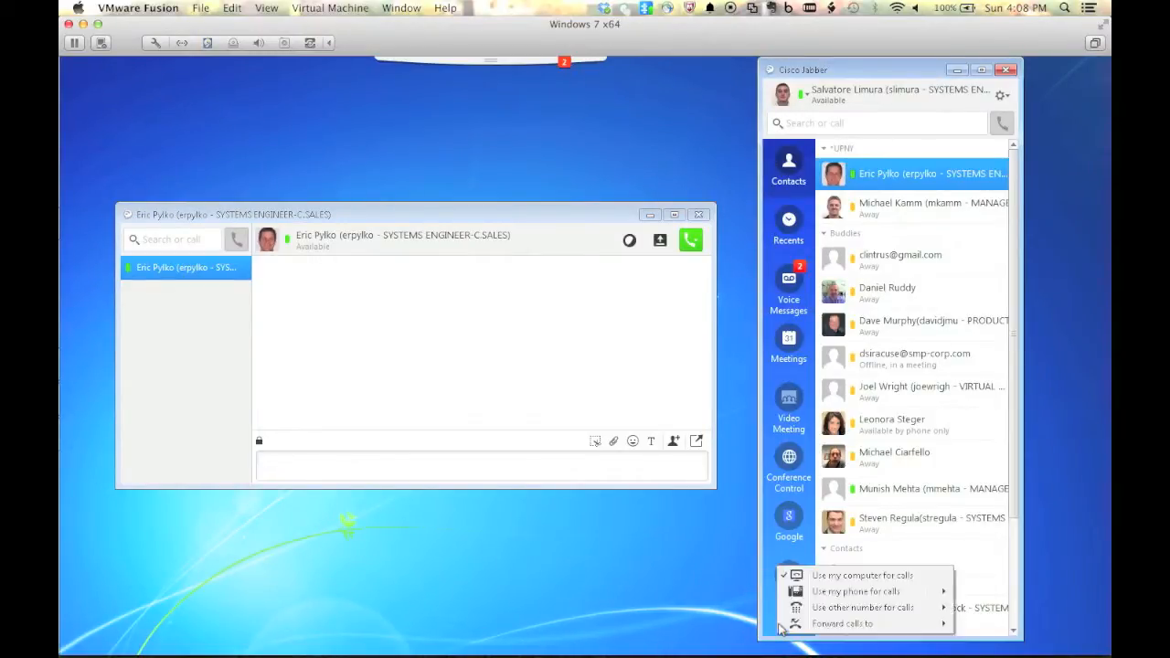
{"action": "left_click", "coordinate": [856, 592]}
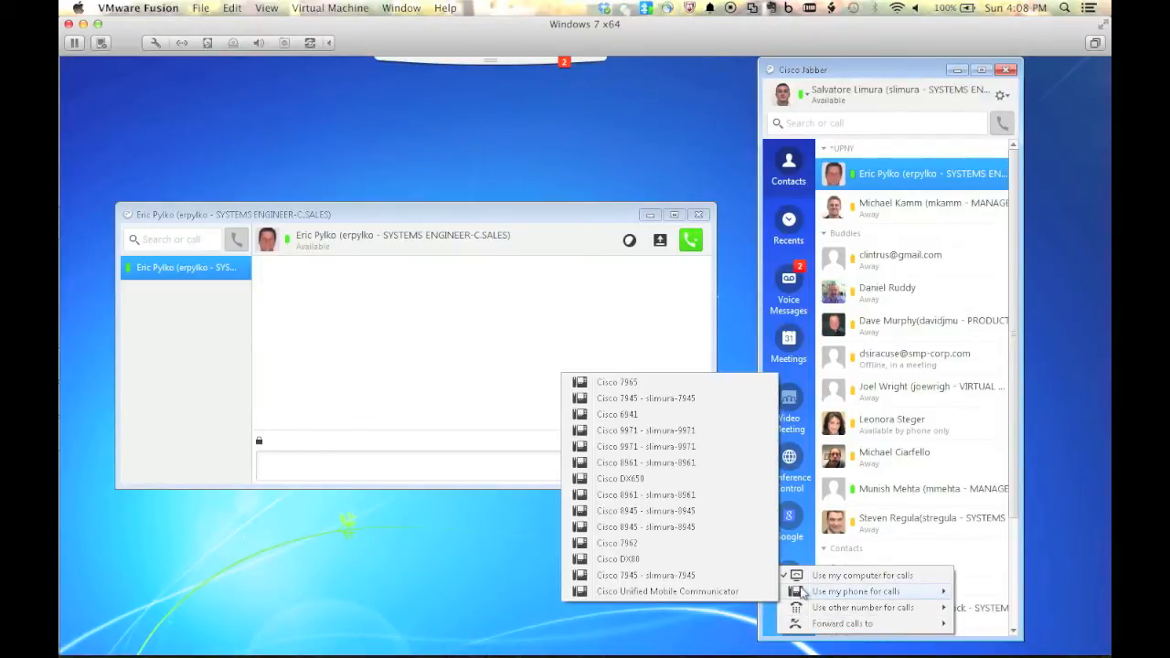
{"action": "mouse_move", "coordinate": [345, 351]}
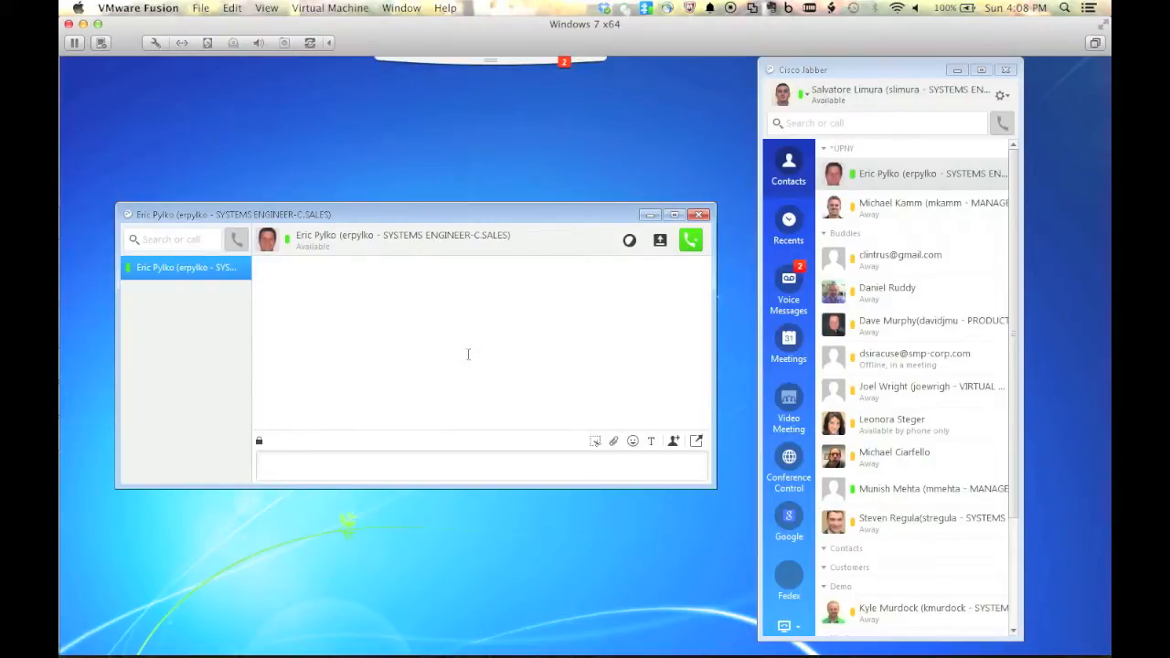
{"action": "mouse_move", "coordinate": [691, 239]}
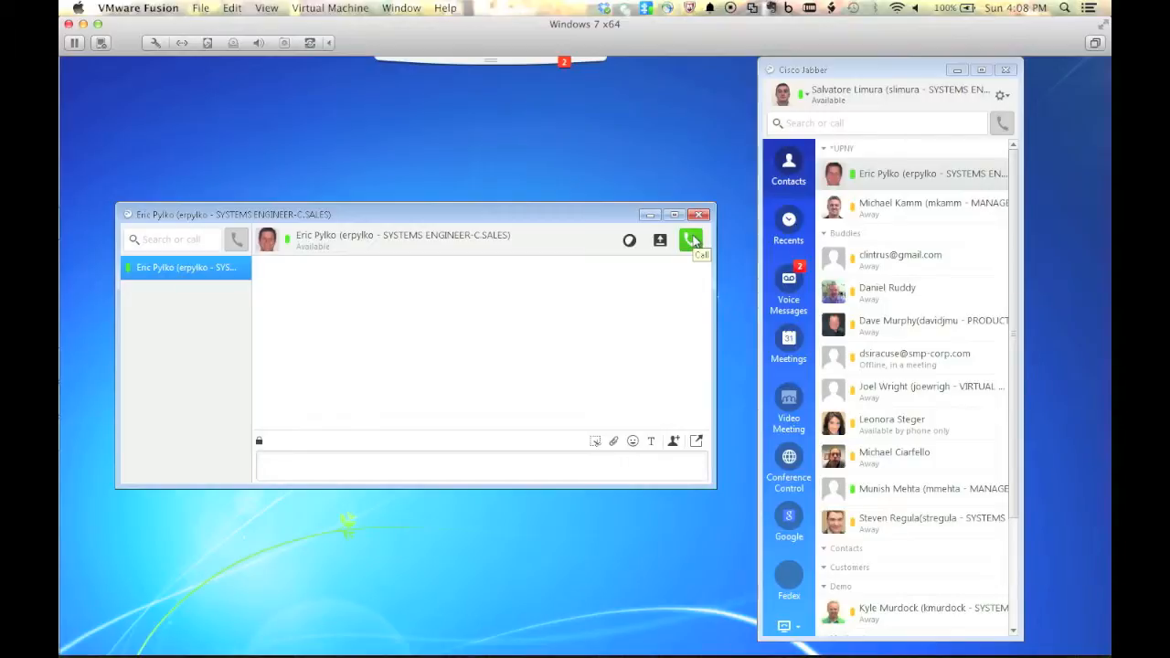
{"action": "mouse_move", "coordinate": [660, 241]}
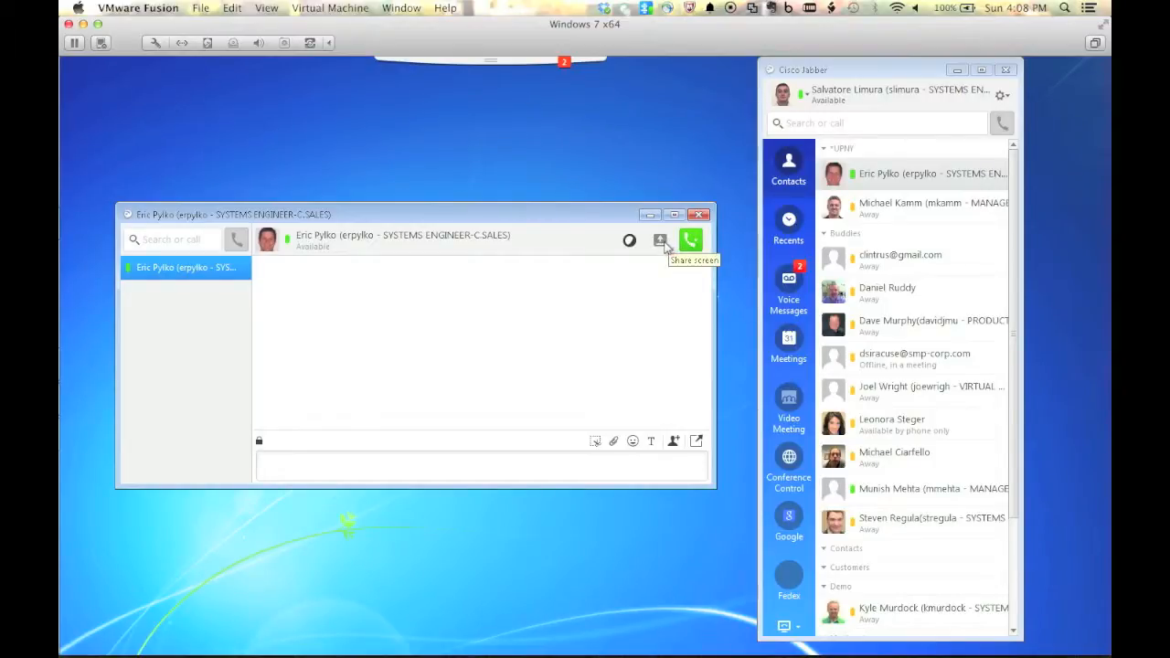
{"action": "mouse_move", "coordinate": [629, 241]}
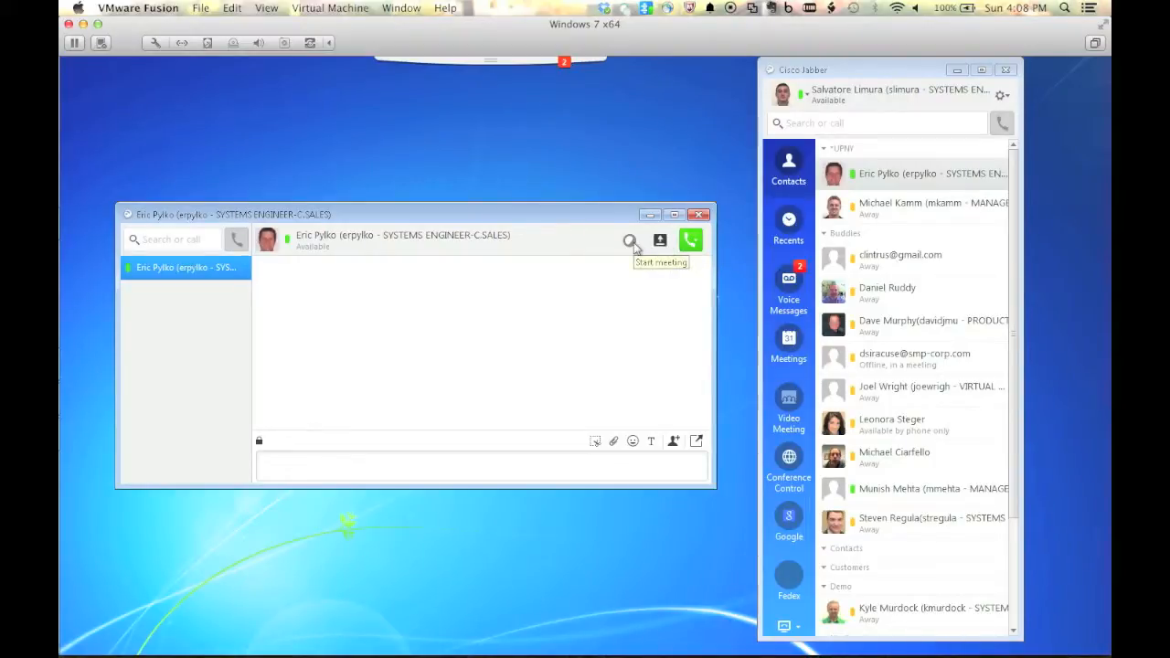
{"action": "left_click", "coordinate": [698, 214]}
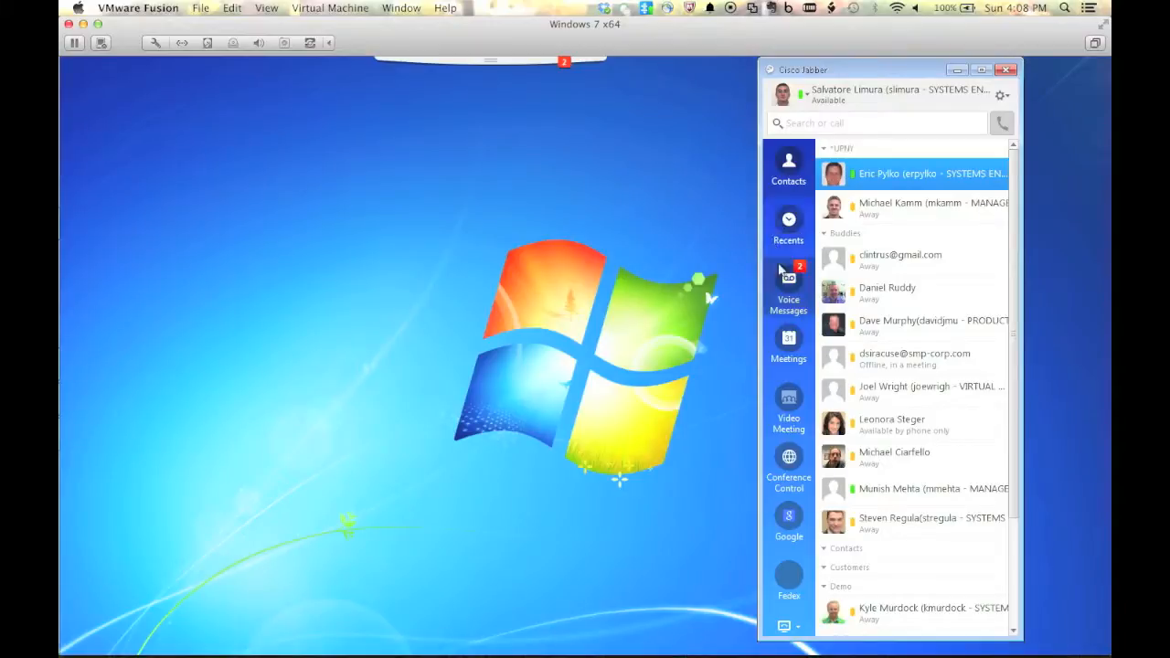
{"action": "mouse_move", "coordinate": [788, 278]}
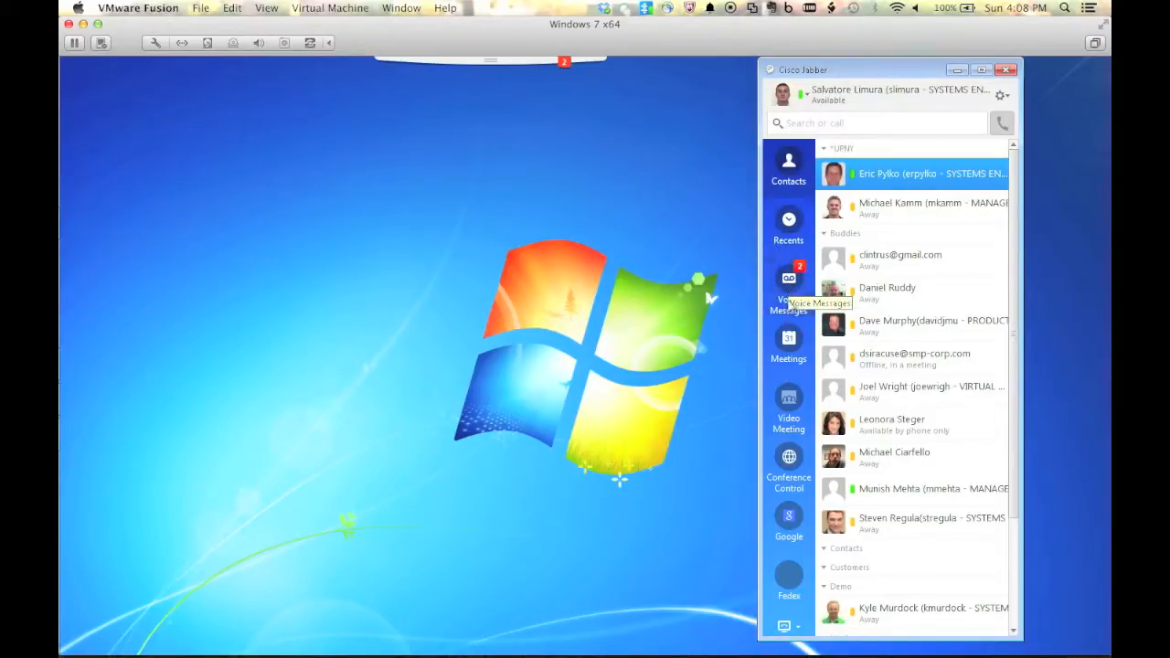
{"action": "mouse_move", "coordinate": [788, 343]}
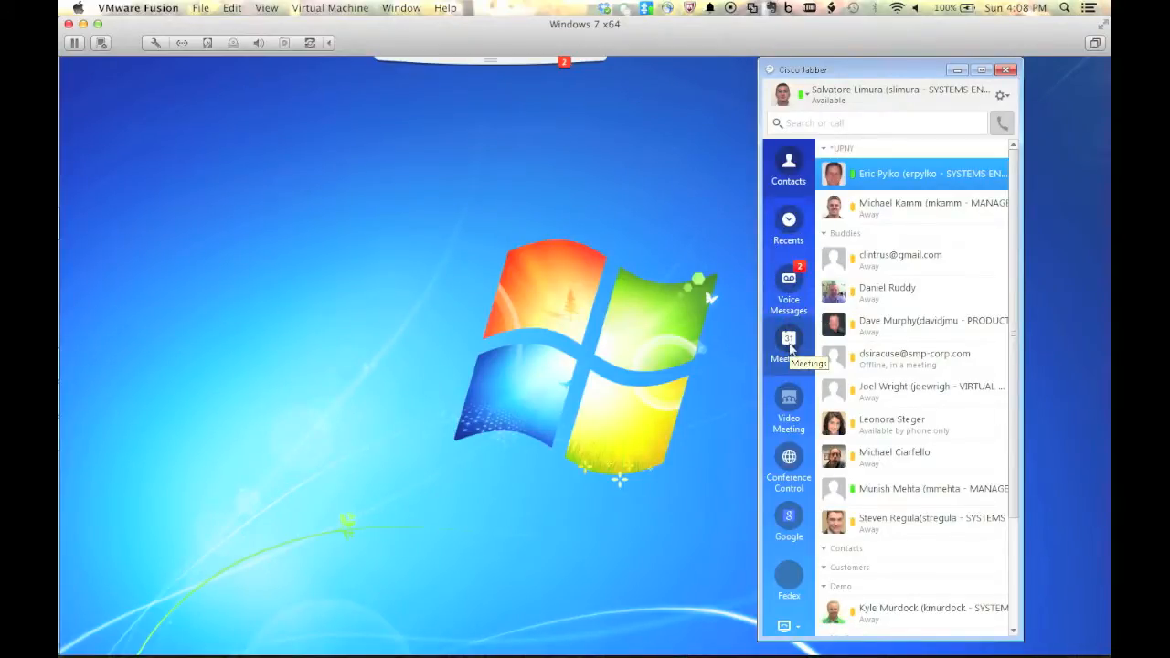
{"action": "mouse_move", "coordinate": [788, 398]}
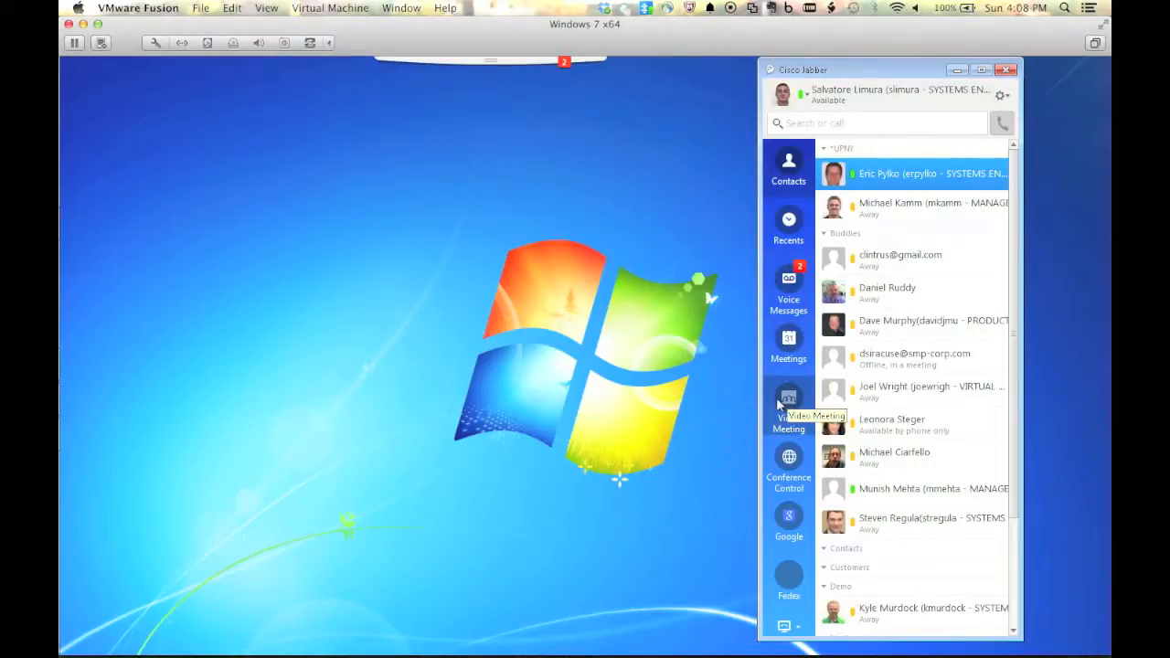
{"action": "mouse_move", "coordinate": [775, 406]}
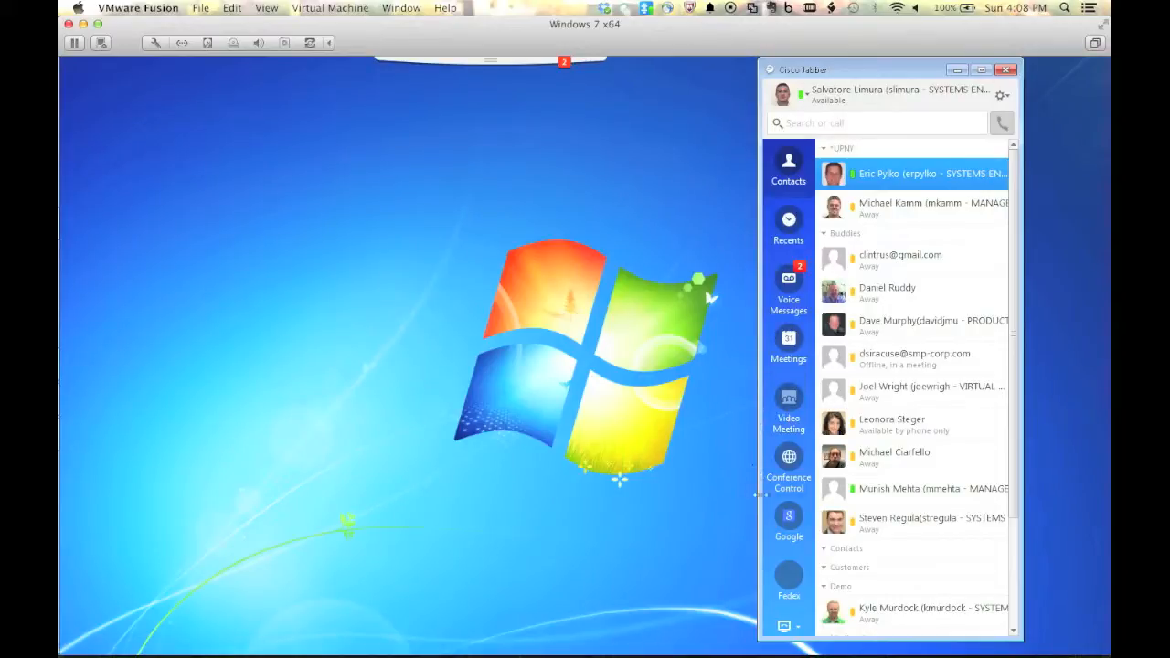
{"action": "mouse_move", "coordinate": [788, 521]}
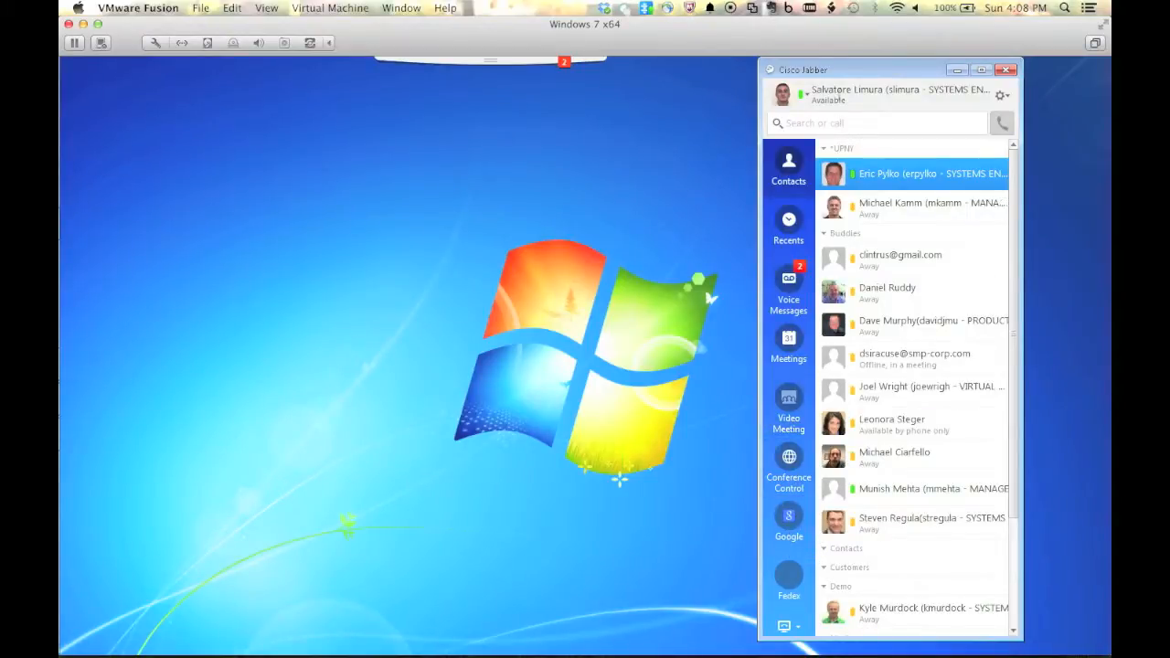
{"action": "mouse_move", "coordinate": [667, 329]}
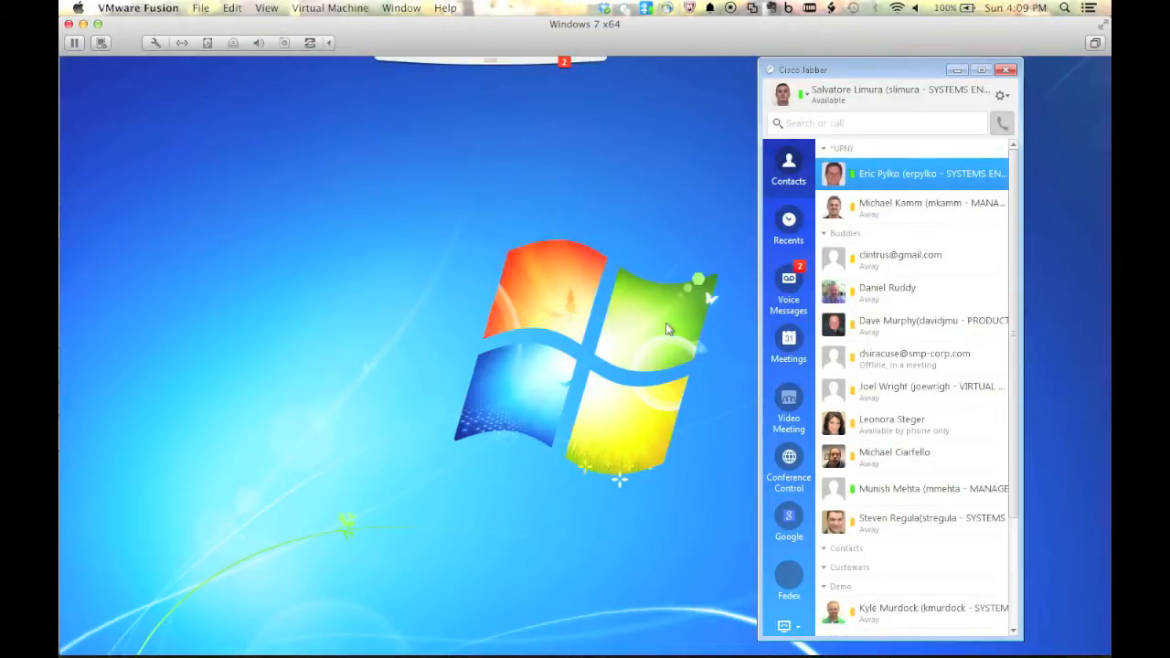
{"action": "mouse_move", "coordinate": [724, 439]}
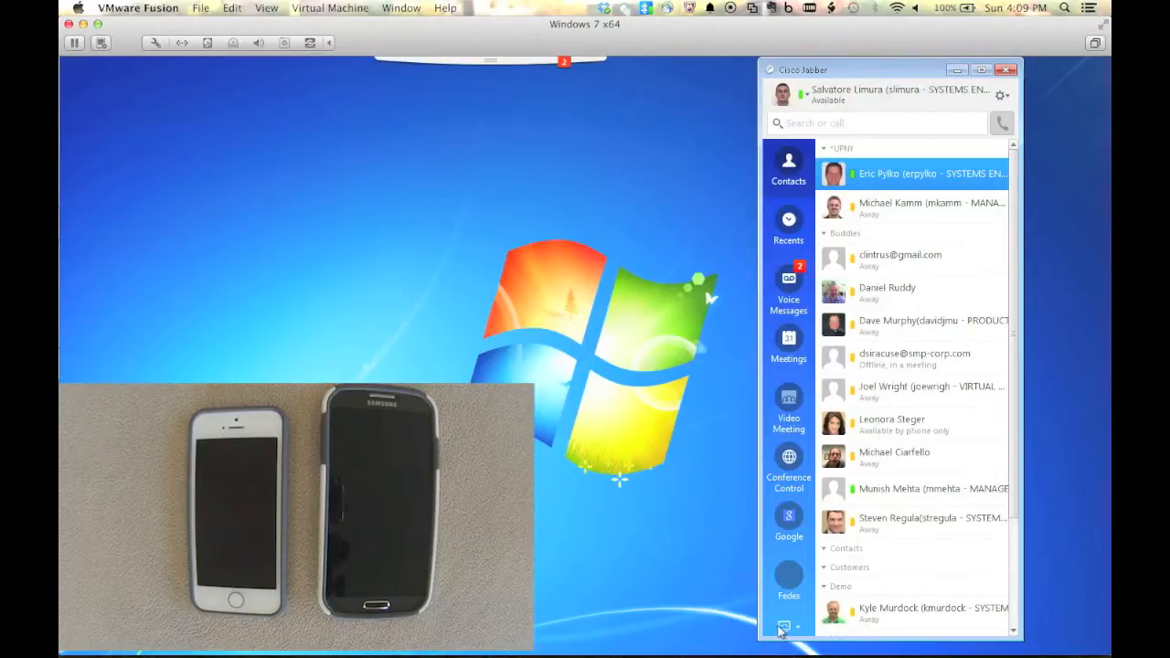
Show the desk phones under Use my phone for calls in the call-device menu.
{"action": "left_click", "coordinate": [797, 625]}
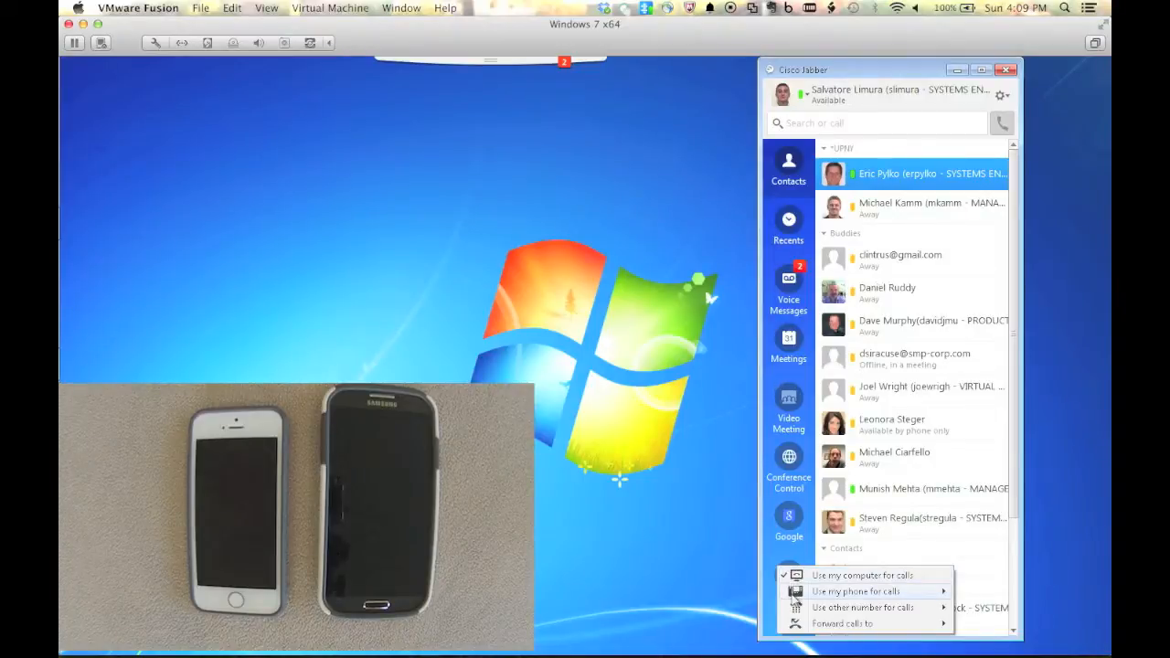
{"action": "left_click", "coordinate": [863, 607]}
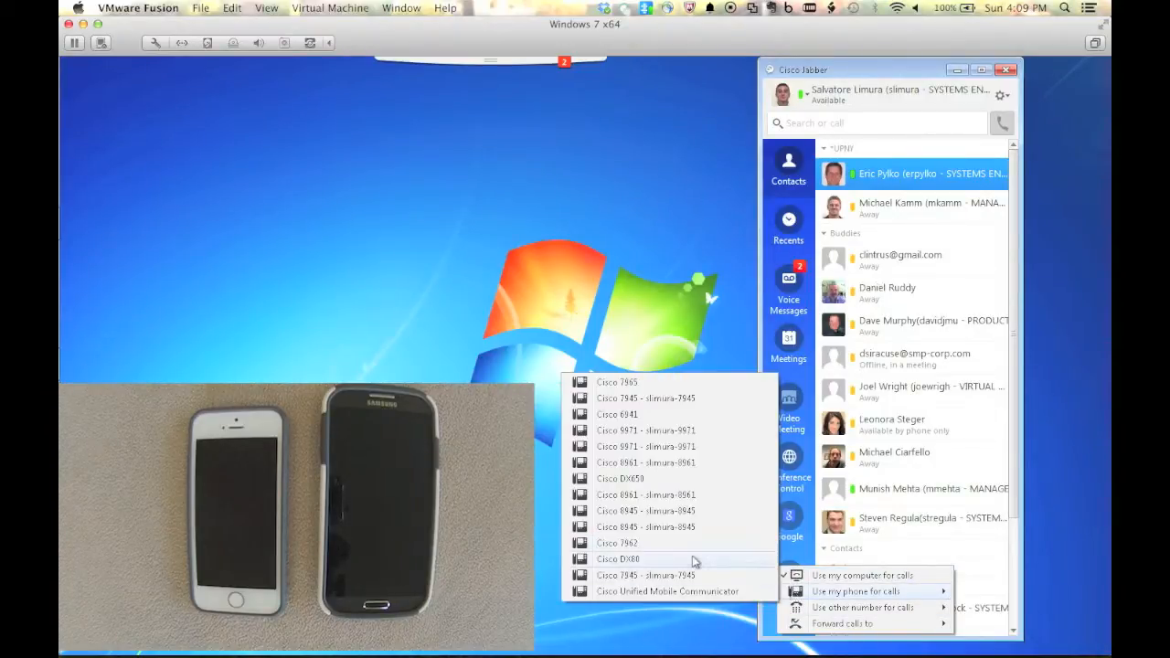
{"action": "mouse_move", "coordinate": [672, 511]}
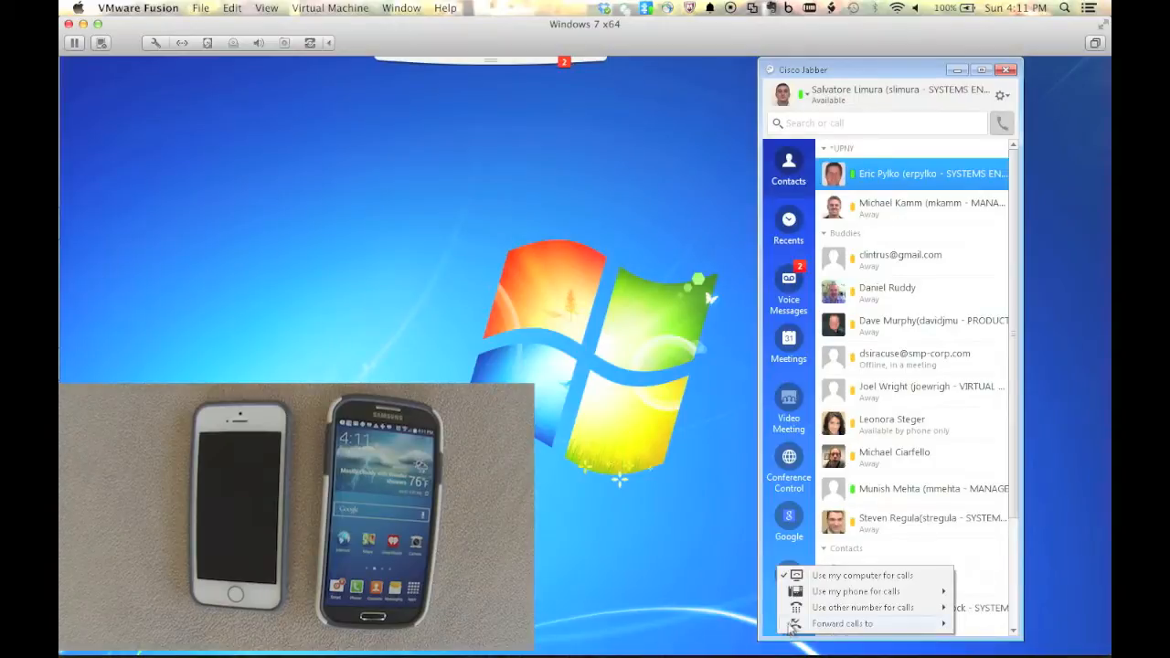
{"action": "mouse_move", "coordinate": [863, 607]}
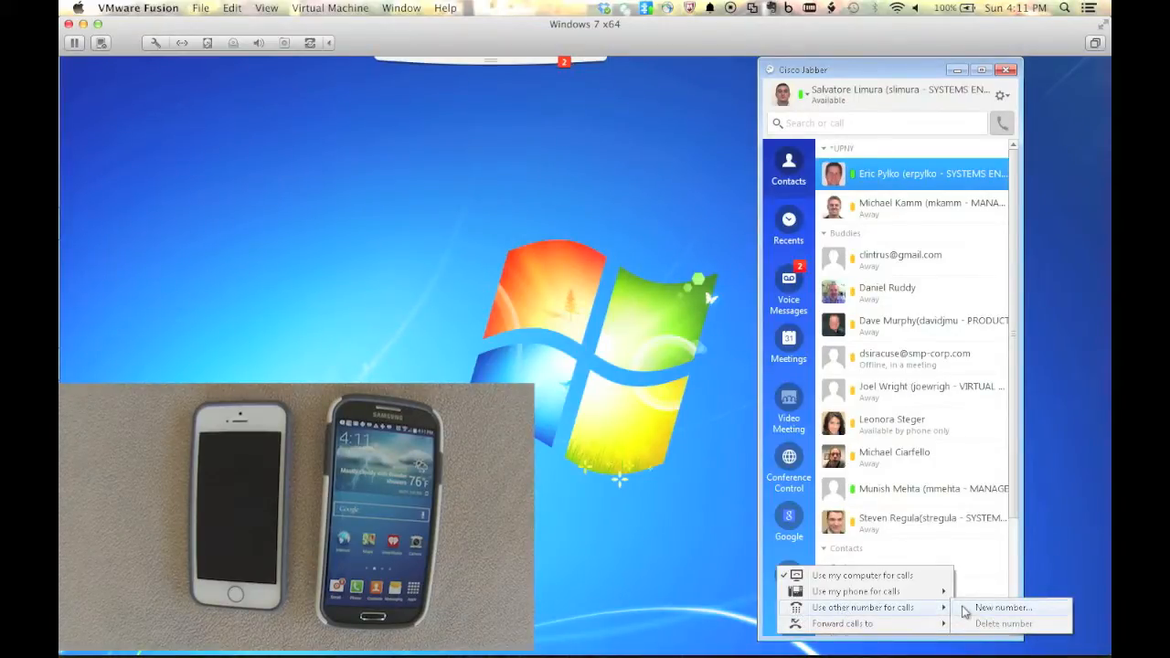
{"action": "left_click", "coordinate": [1002, 607]}
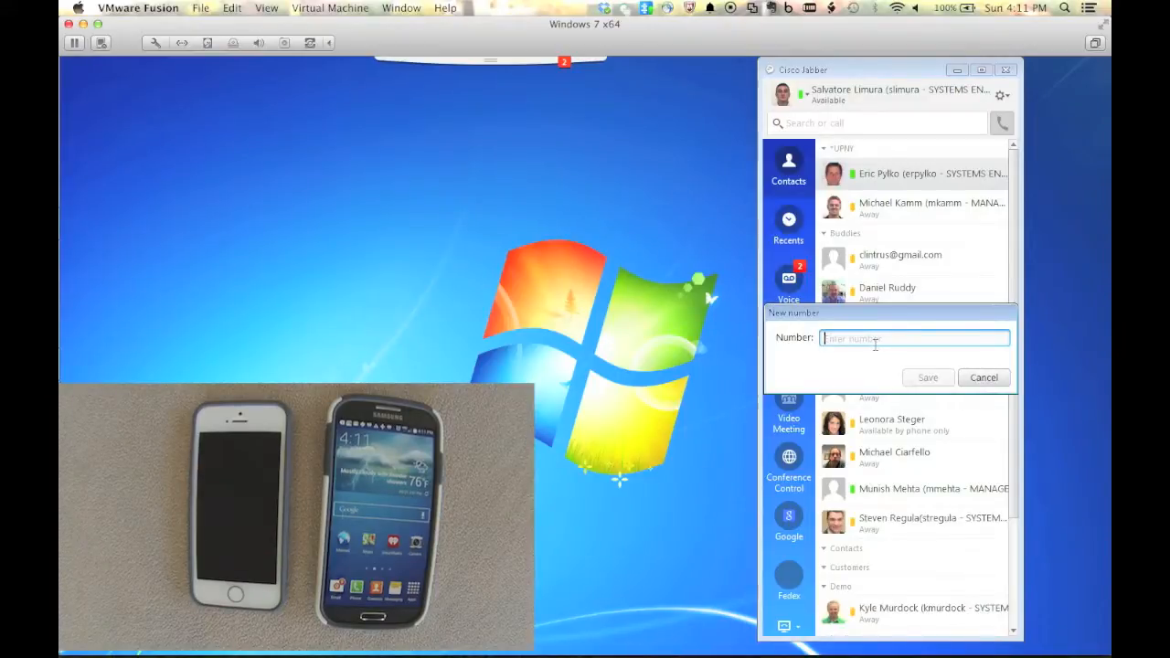
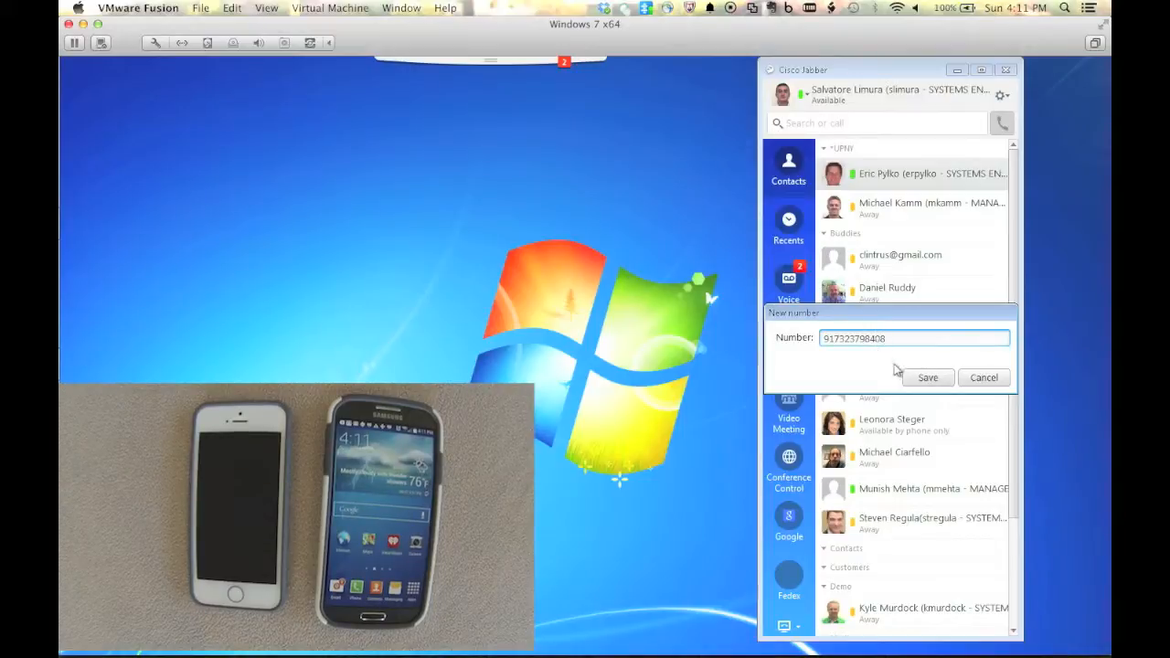
{"action": "left_click", "coordinate": [927, 377]}
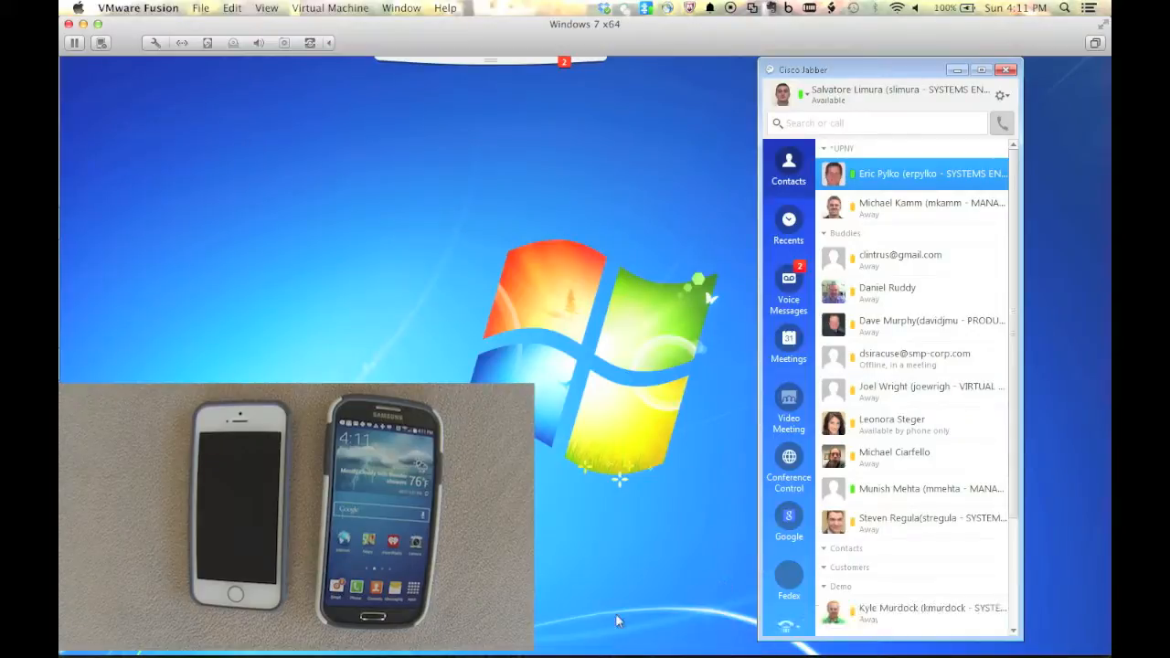
{"action": "mouse_move", "coordinate": [748, 493]}
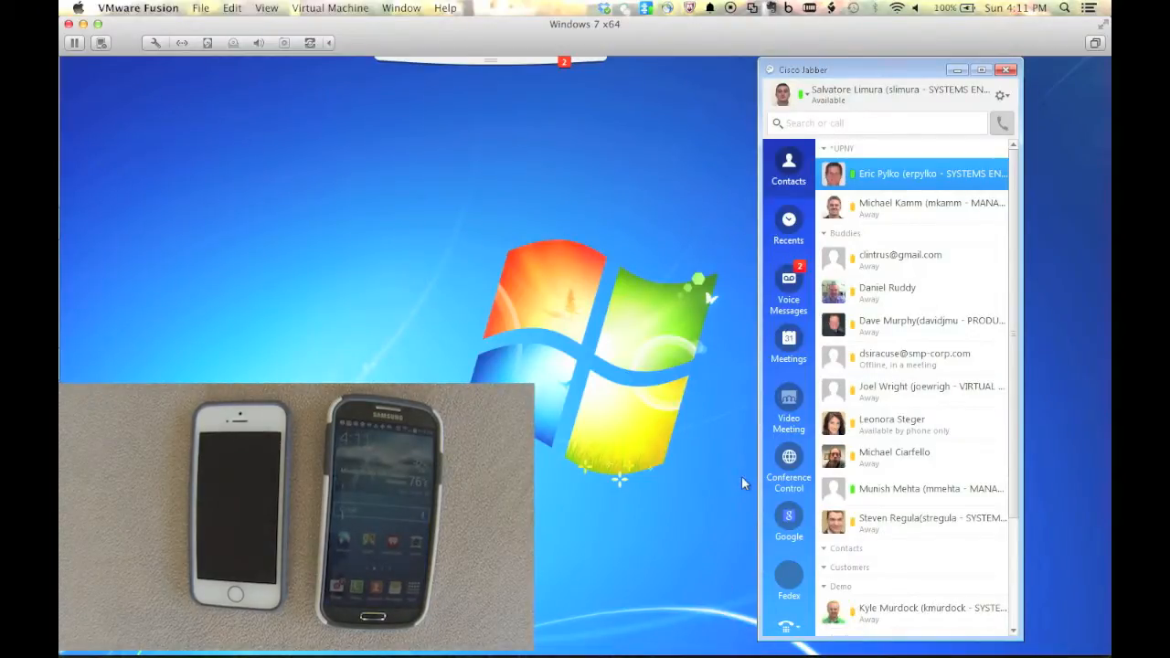
{"action": "mouse_move", "coordinate": [903, 208]}
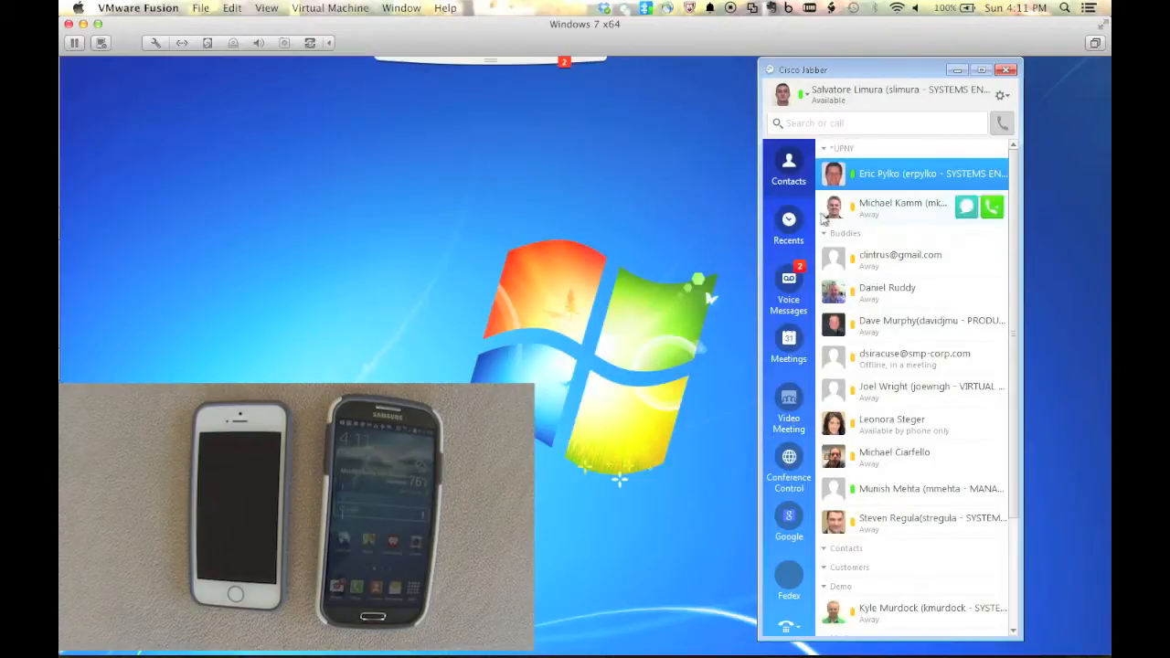
{"action": "mouse_move", "coordinate": [680, 204]}
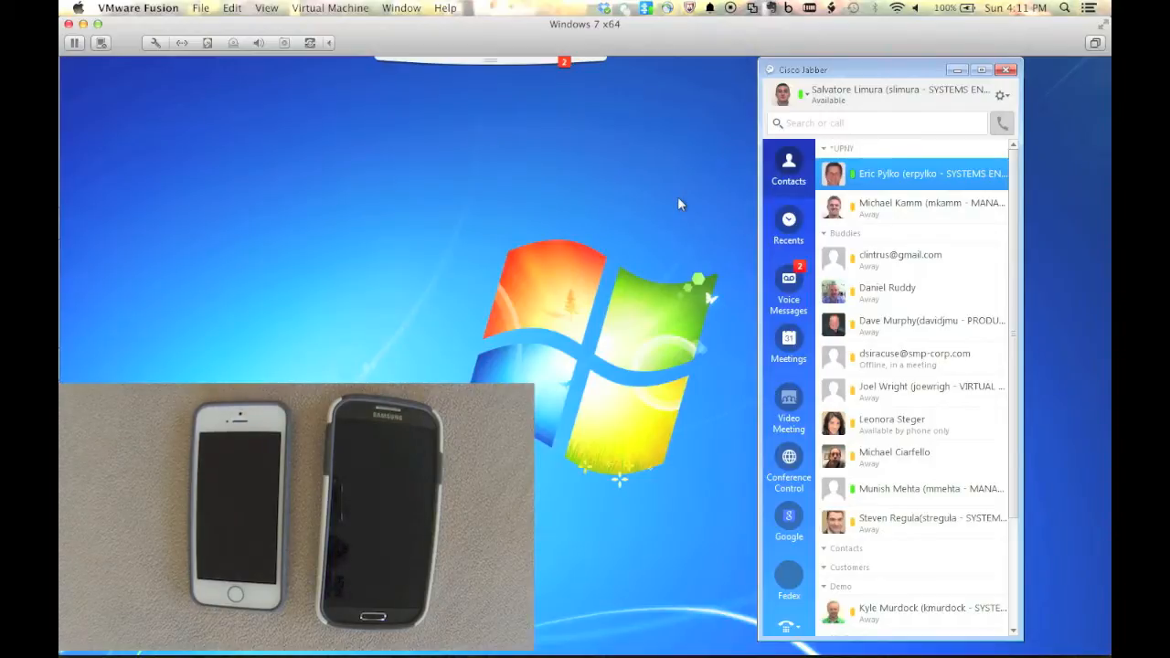
{"action": "mouse_move", "coordinate": [845, 198]}
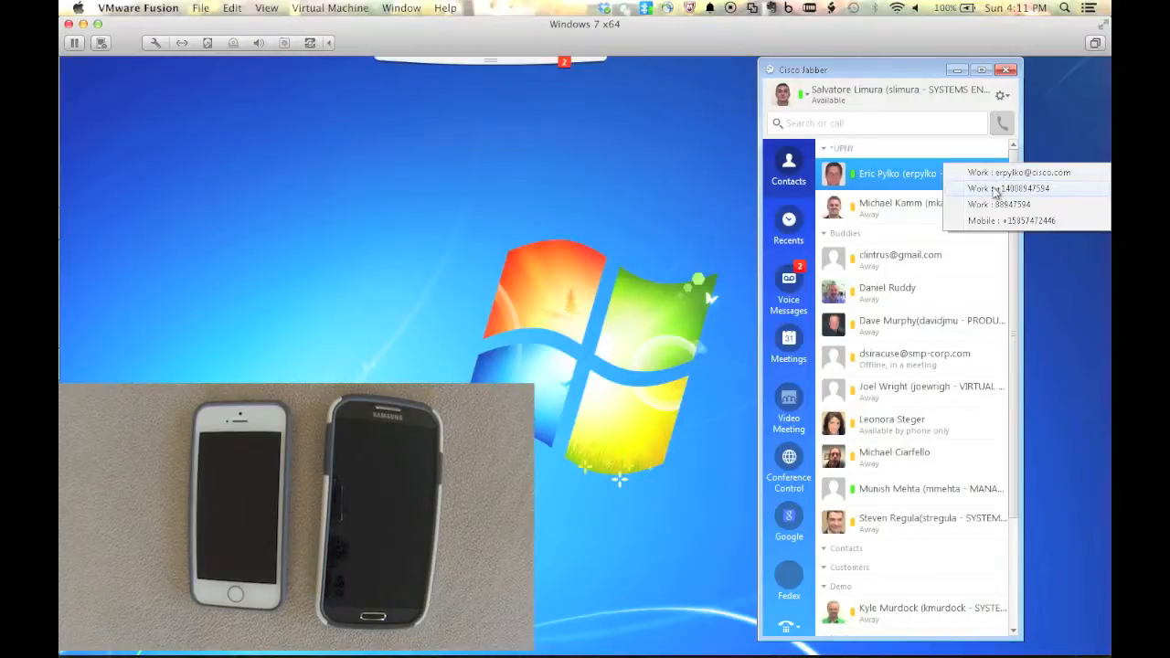
{"action": "left_click", "coordinate": [874, 123]}
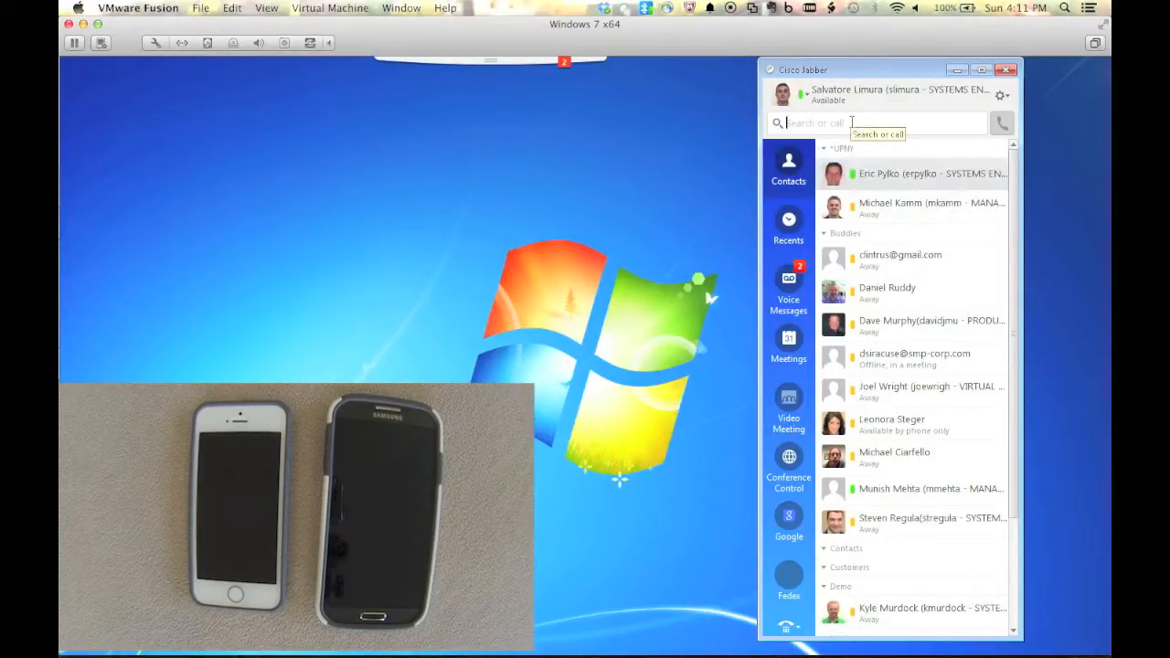
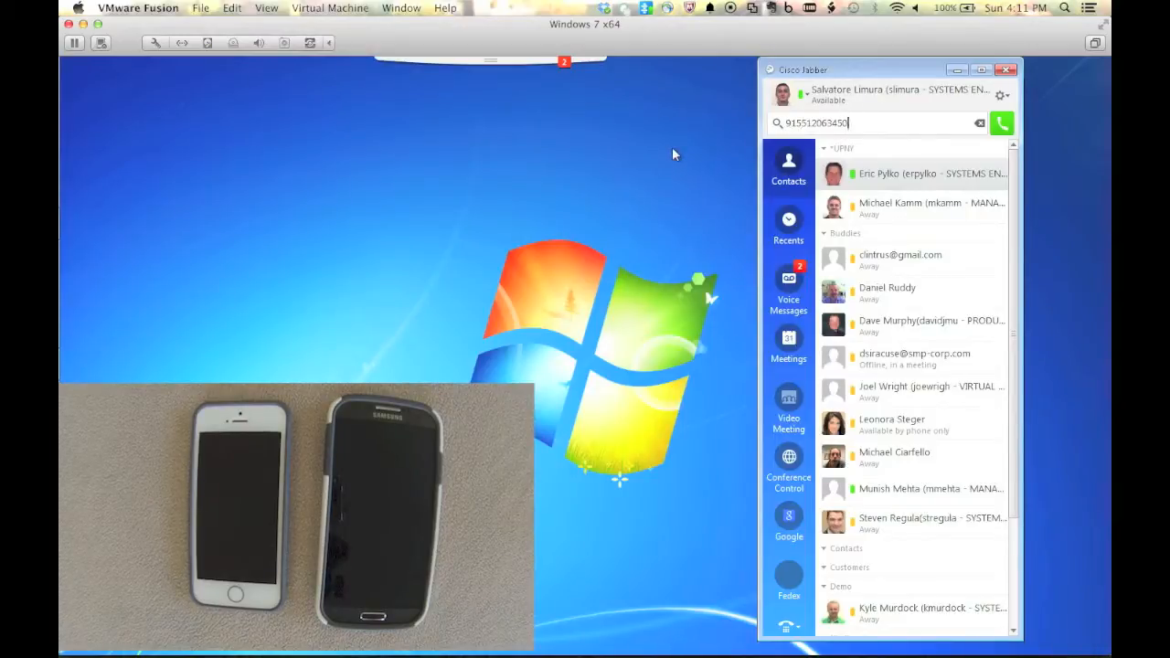
{"action": "left_click", "coordinate": [980, 123]}
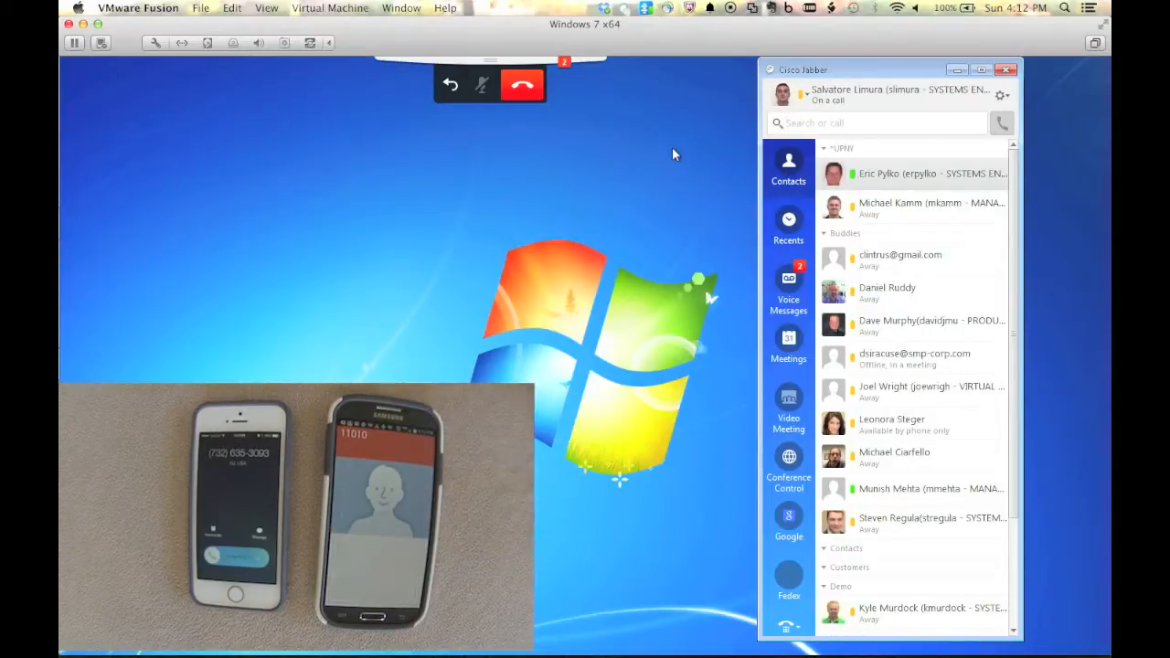
Hang up the active call so the status returns to Available.
{"action": "left_click", "coordinate": [521, 84]}
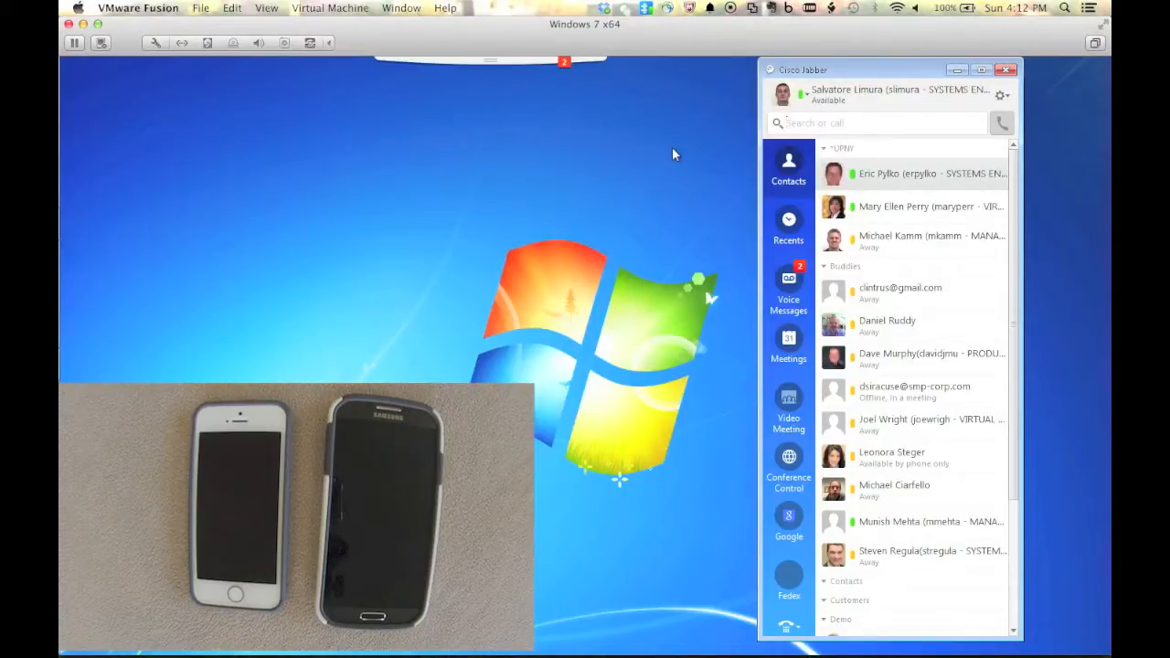
{"action": "scroll", "scroll_direction": "down", "scroll_amount": 3}
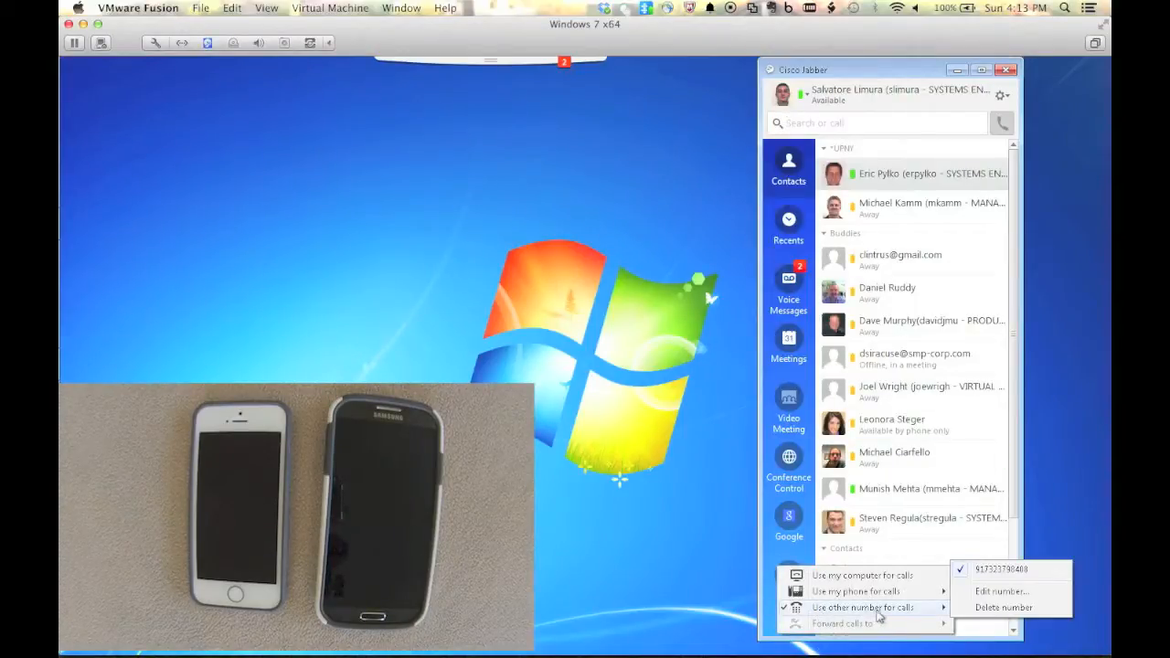
{"action": "mouse_move", "coordinate": [960, 581]}
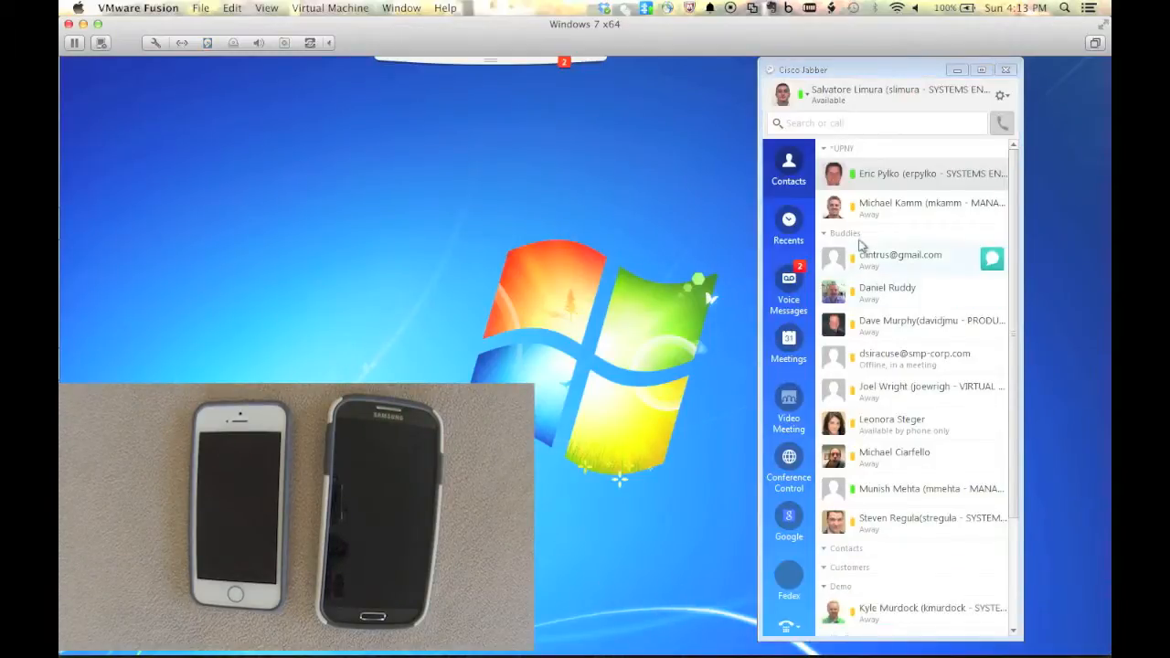
{"action": "mouse_move", "coordinate": [656, 287]}
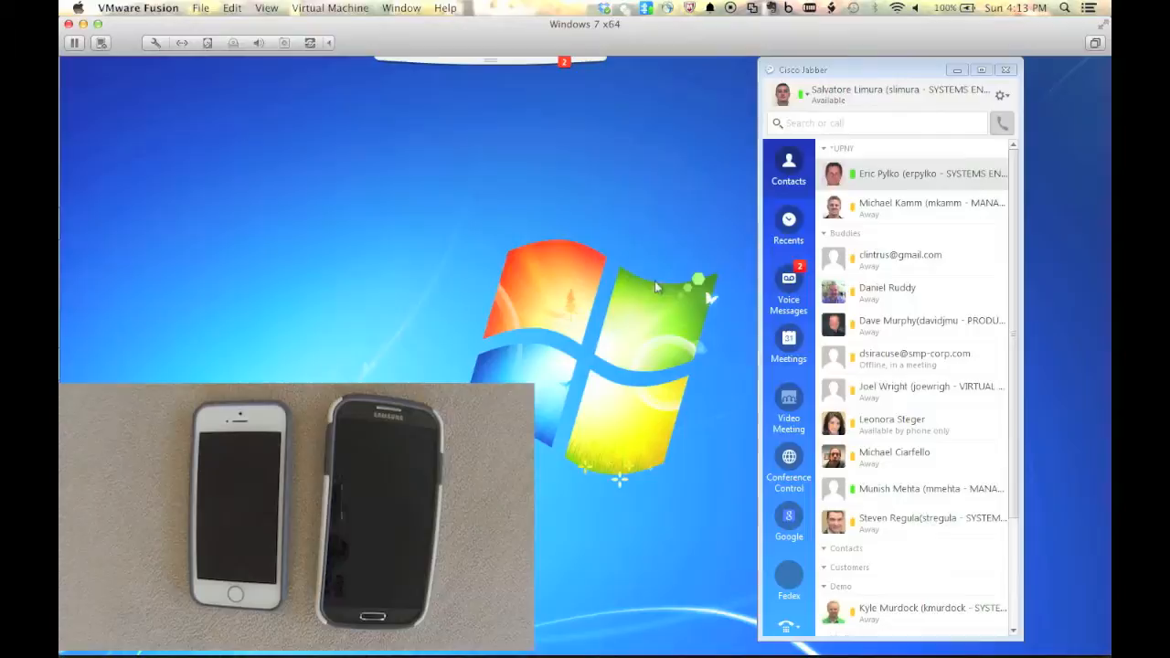
{"action": "mouse_move", "coordinate": [644, 197]}
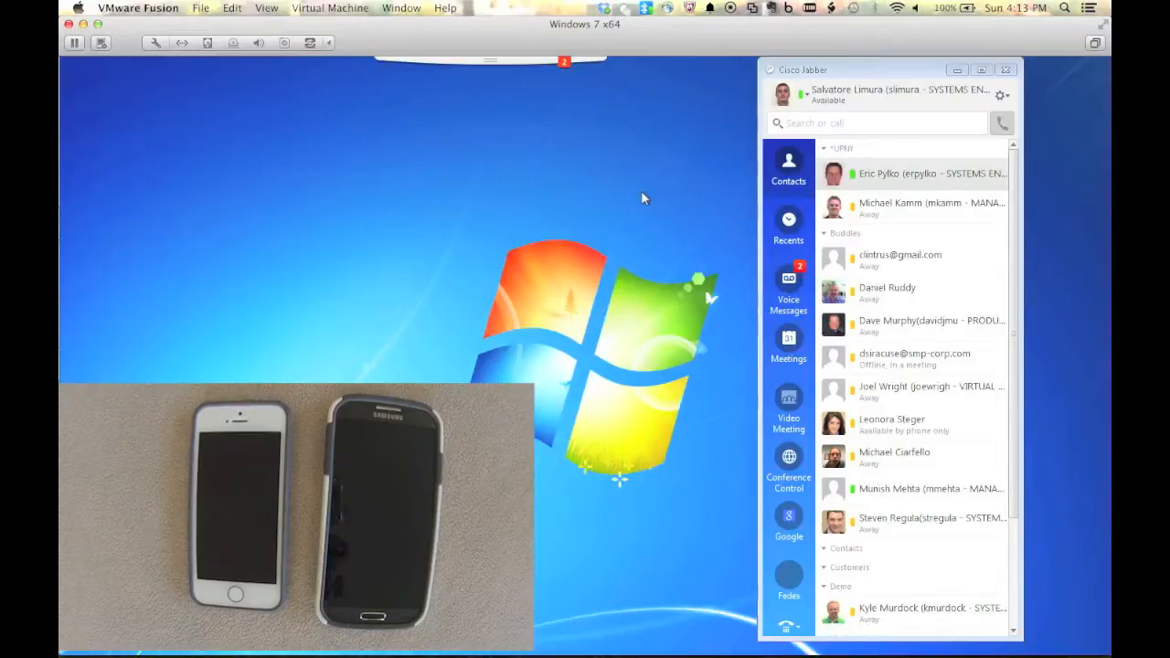
{"action": "mouse_move", "coordinate": [416, 215]}
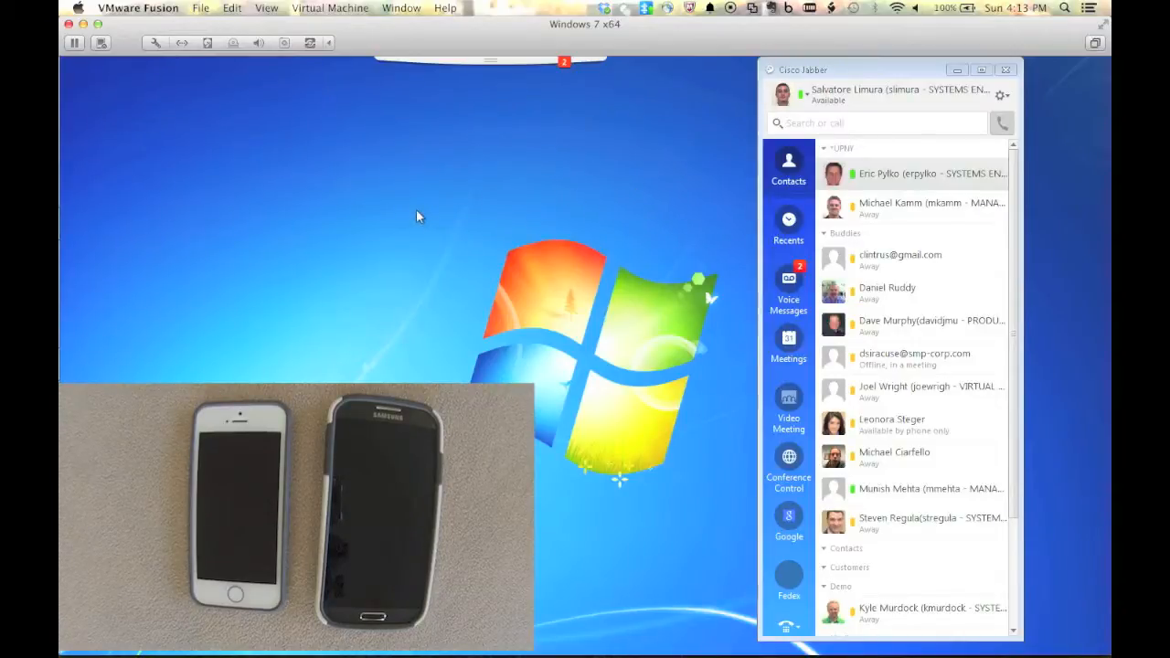